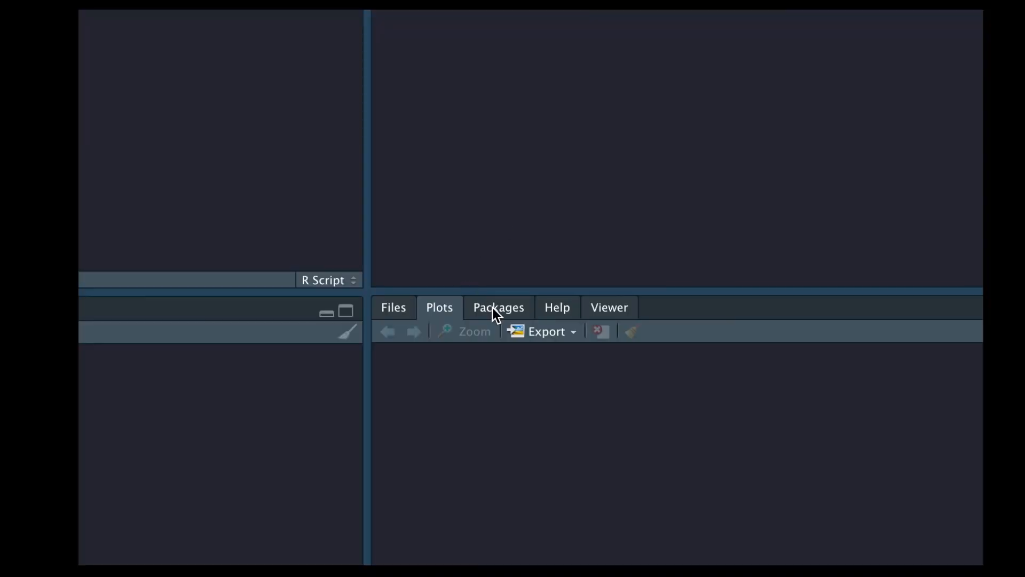
Step: Show the Packages pane listing the installed R packages
left_click(498, 308)
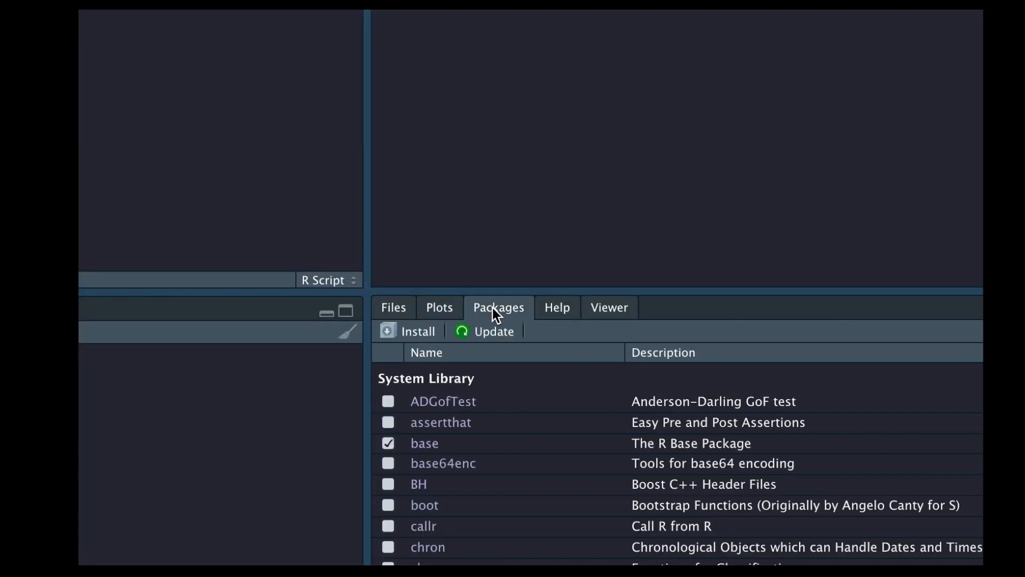
mouse_move(417, 336)
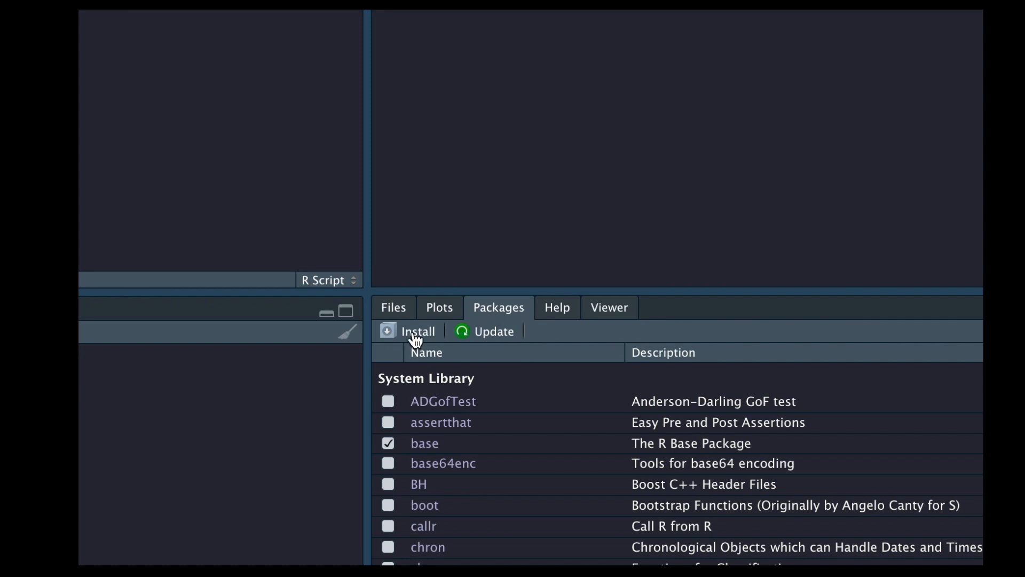
Step: Enter extremeStat as the CRAN package in the Install Packages dialog
left_click(416, 331)
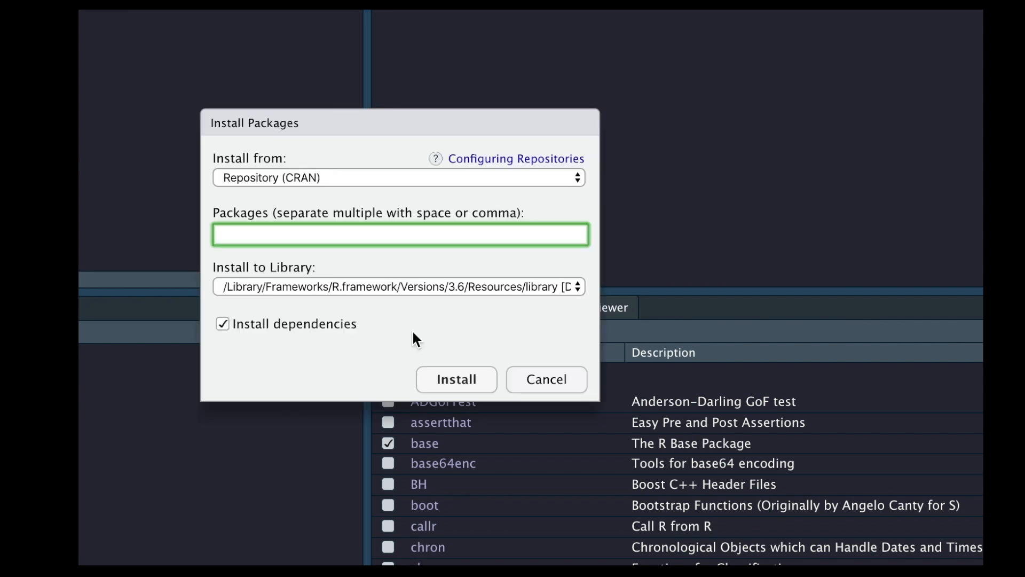
type("e")
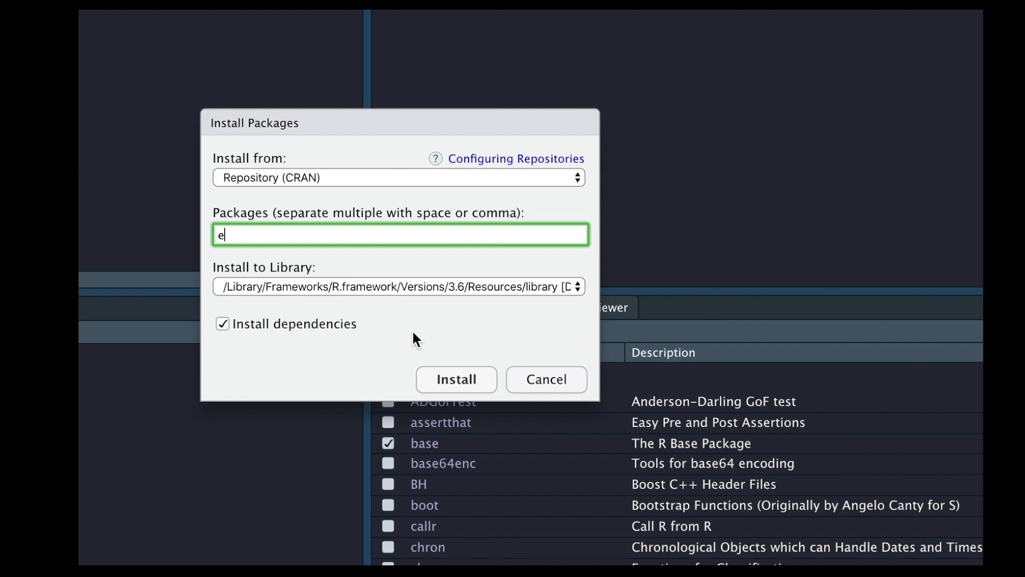
type("xtreme")
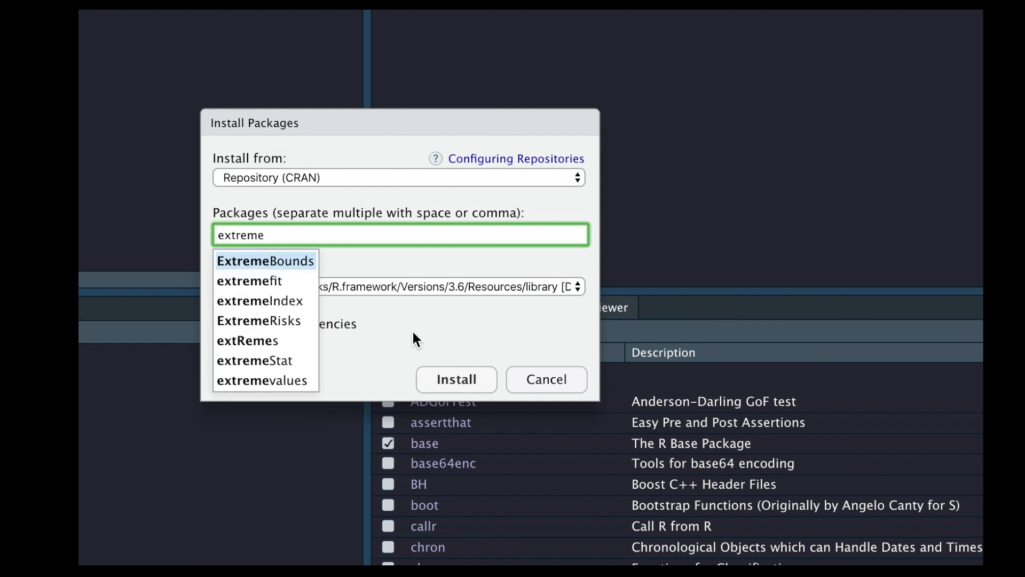
mouse_move(283, 360)
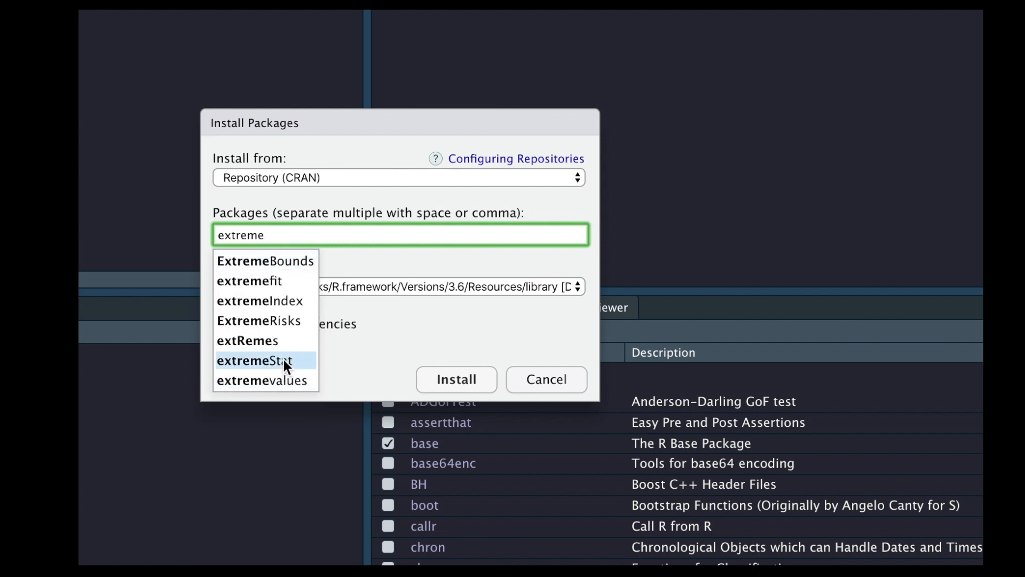
left_click(255, 360)
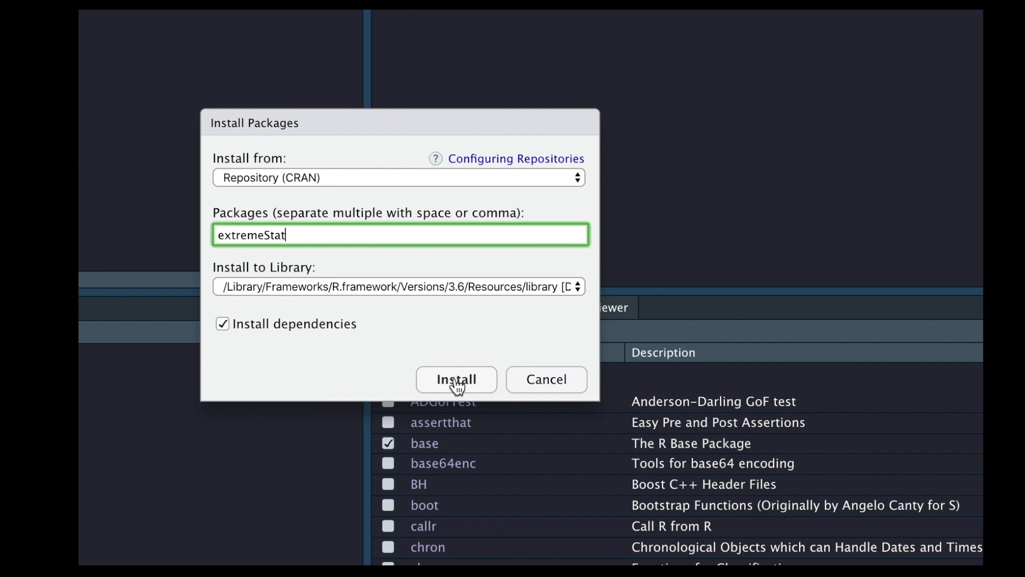
Step: Install extremeStat from CRAN and scroll the console through the download output
left_click(456, 379)
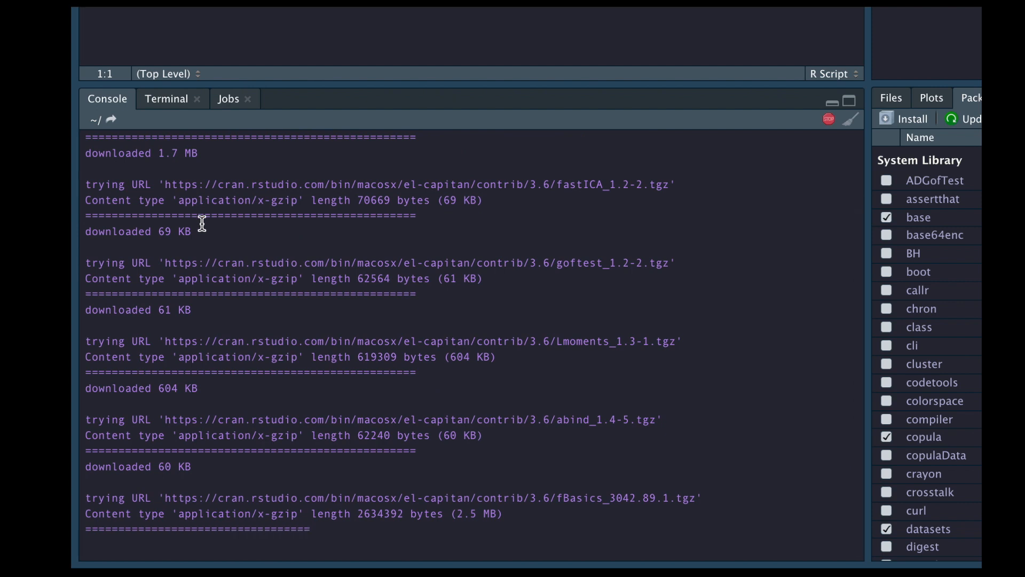
scroll("down", 3)
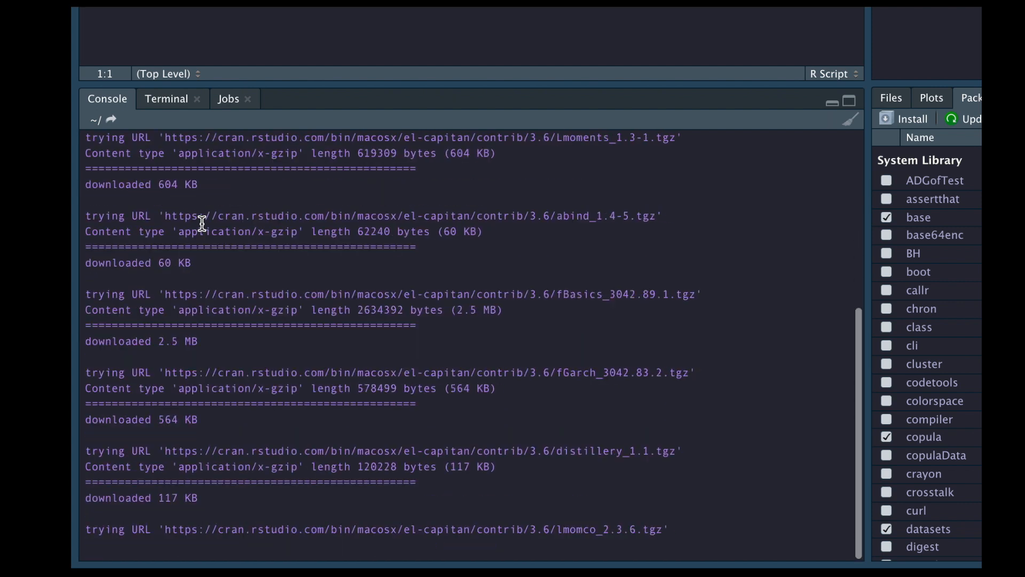
scroll("down", 3)
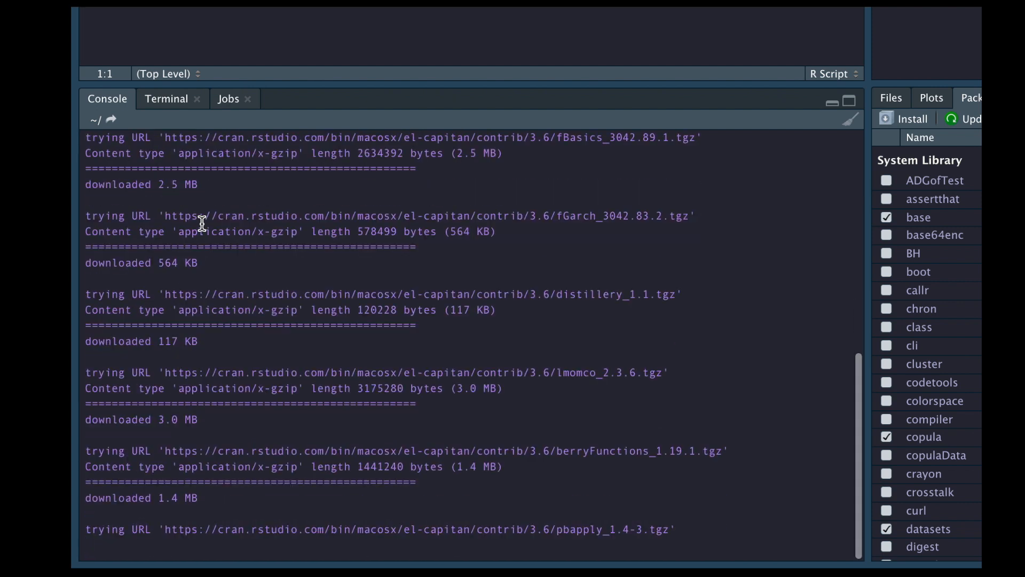
scroll("down", 3)
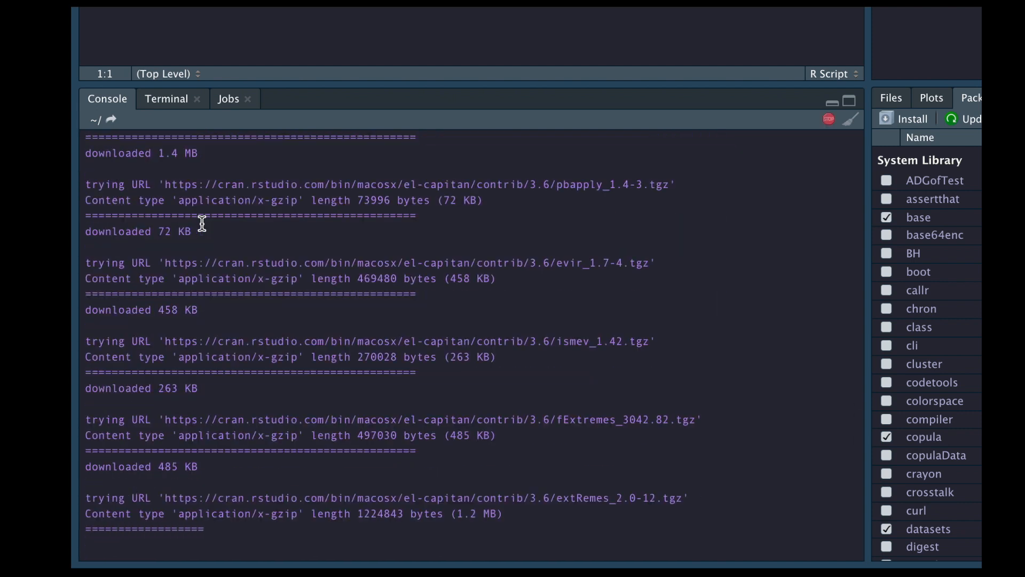
scroll("down", 3)
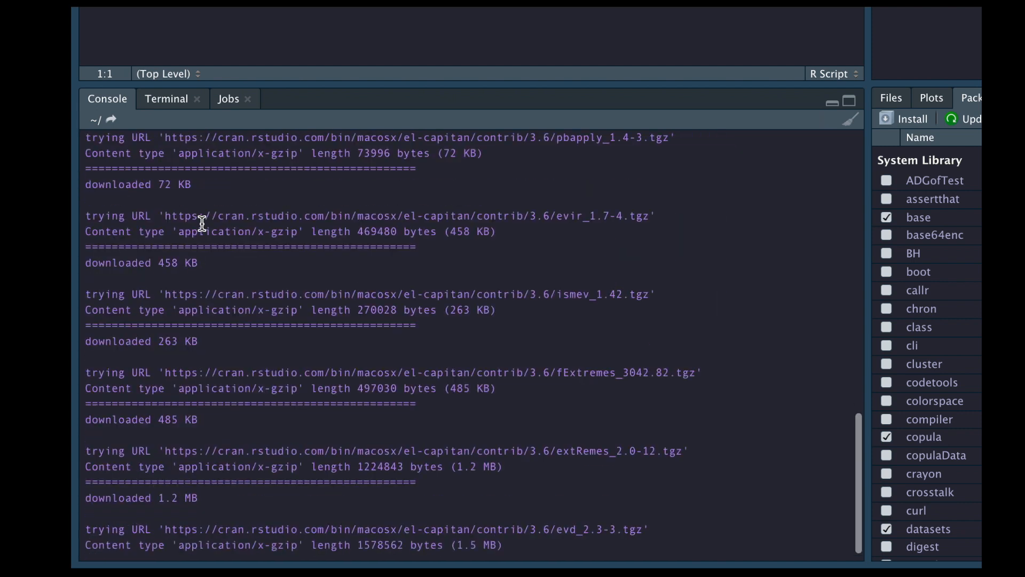
scroll("down", 3)
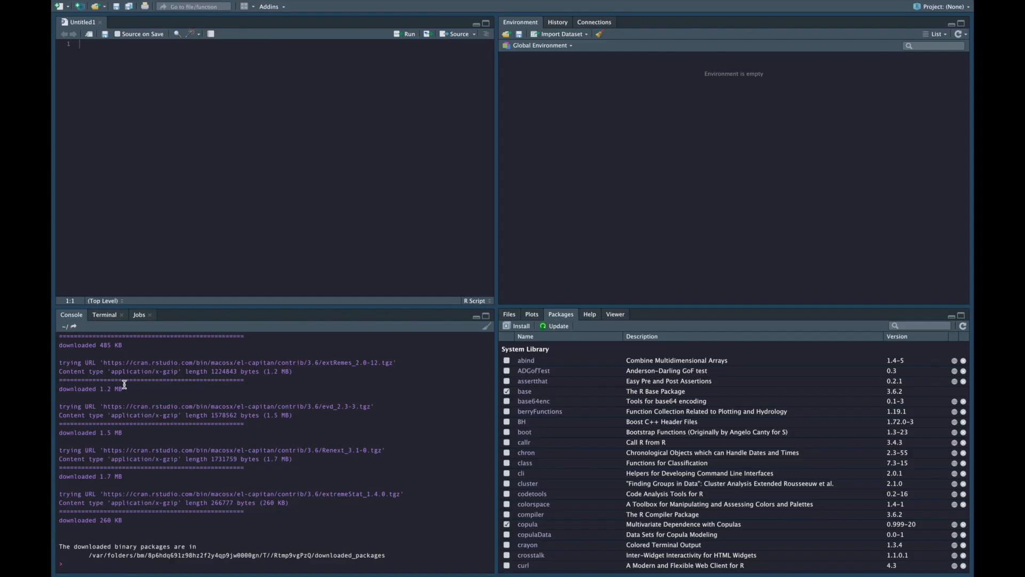
mouse_move(548, 428)
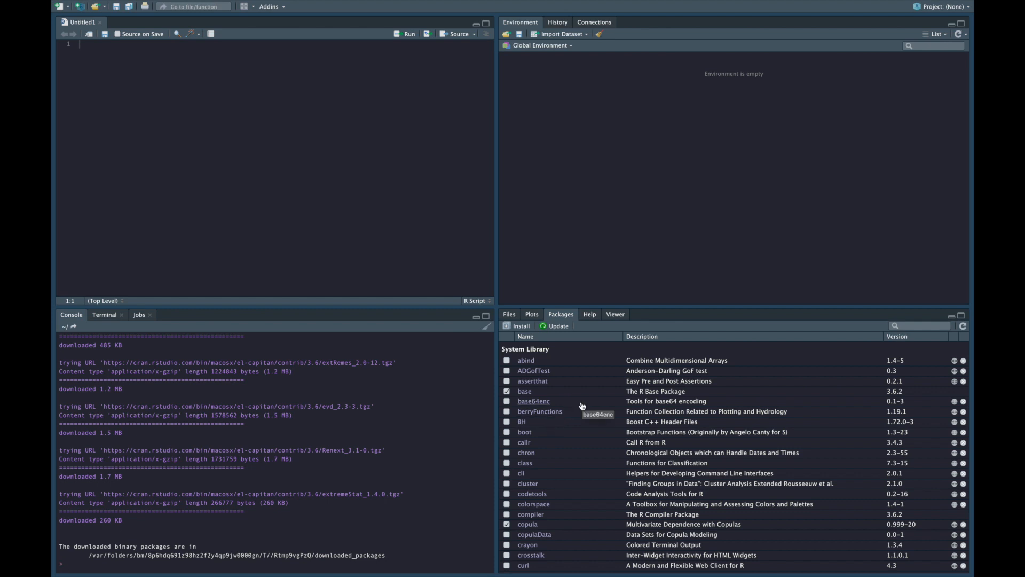
mouse_move(647, 410)
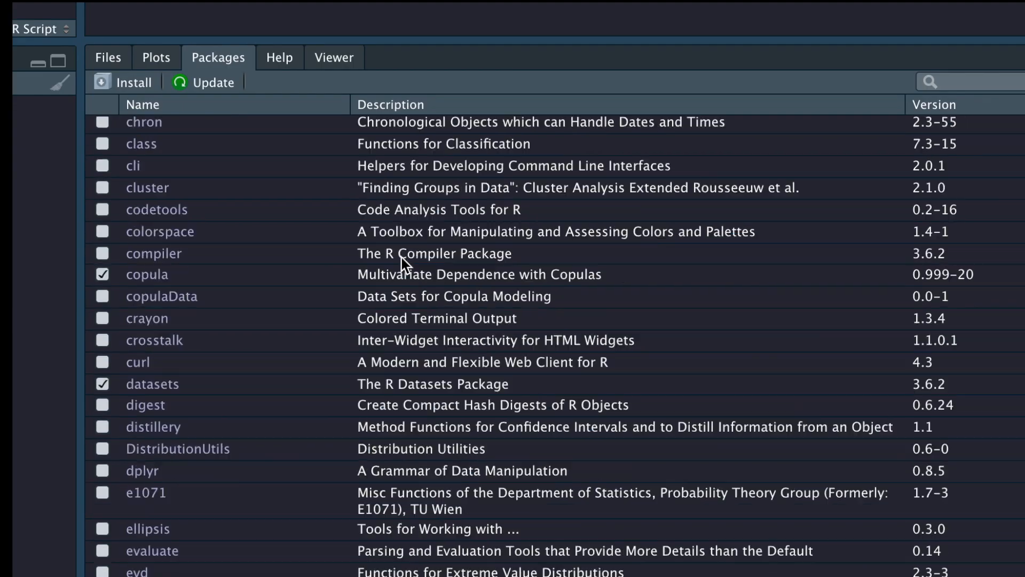
Step: Scroll the Packages list to locate extremeStat 1.4.0
scroll("down", 3)
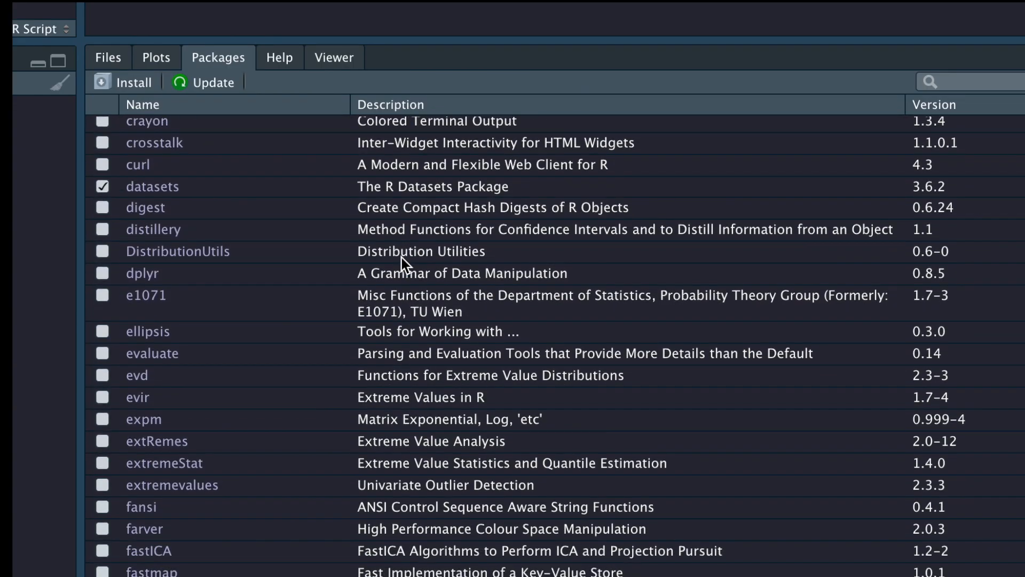
scroll("down", 3)
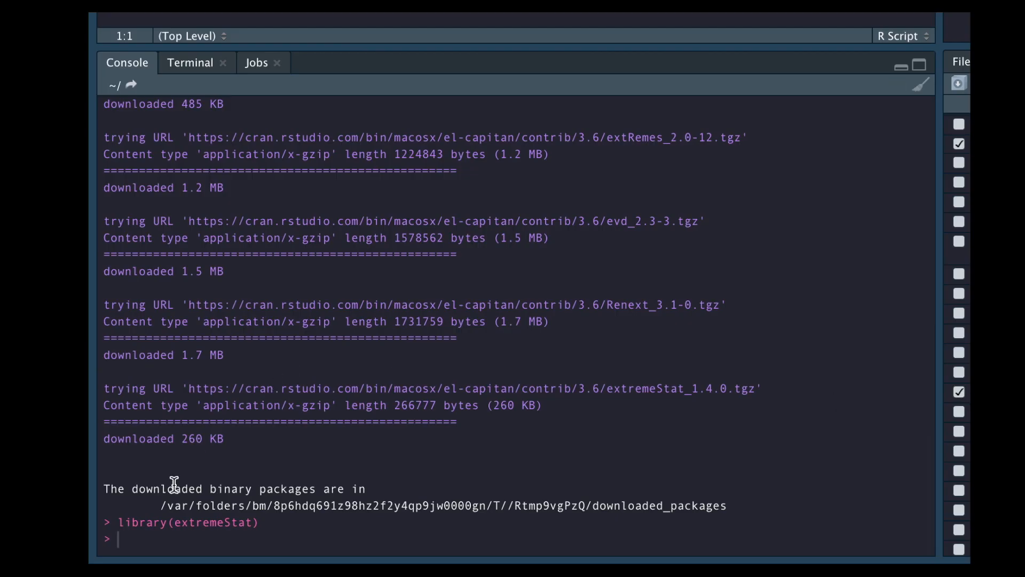
mouse_move(333, 408)
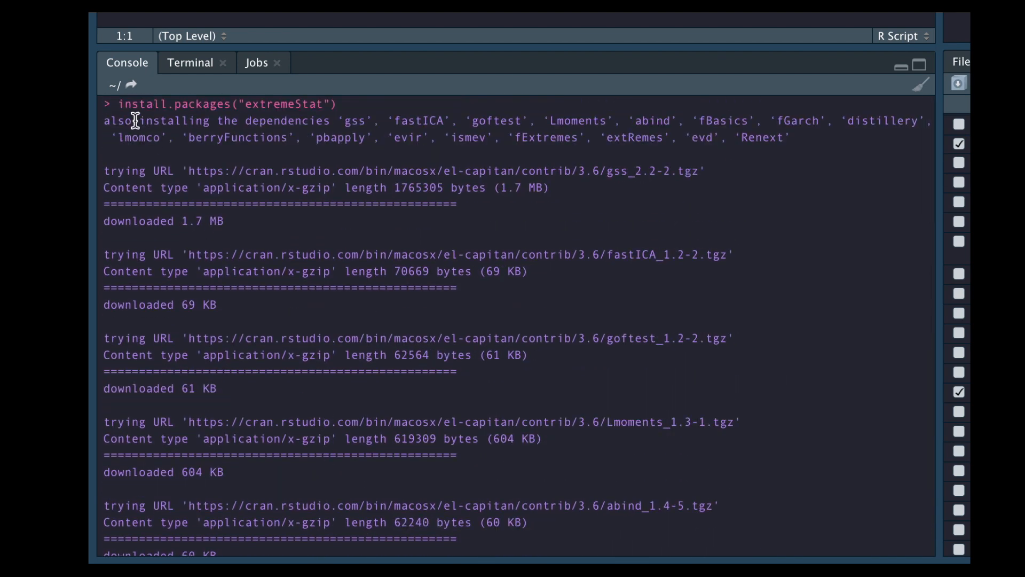
mouse_move(148, 111)
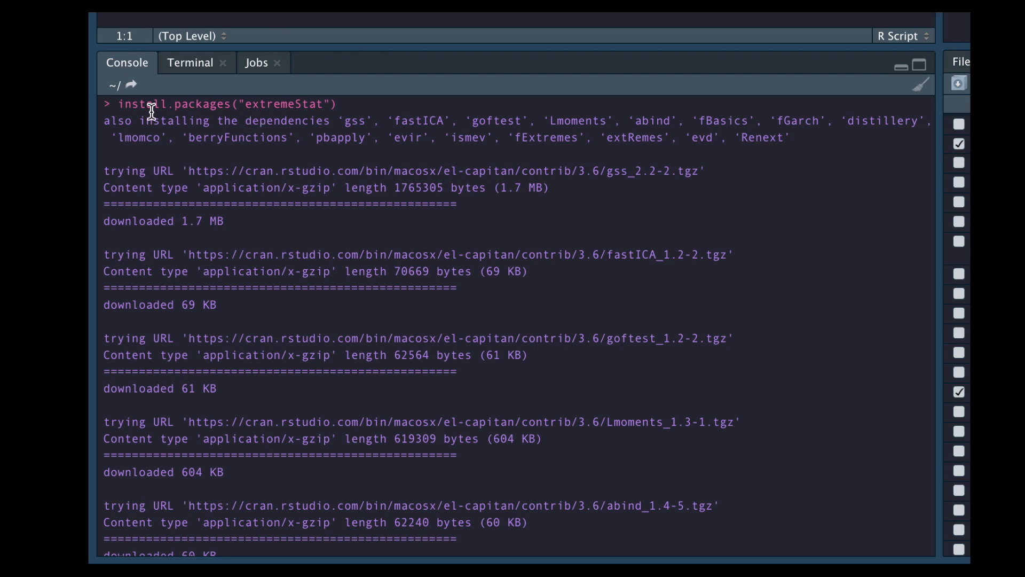
mouse_move(348, 184)
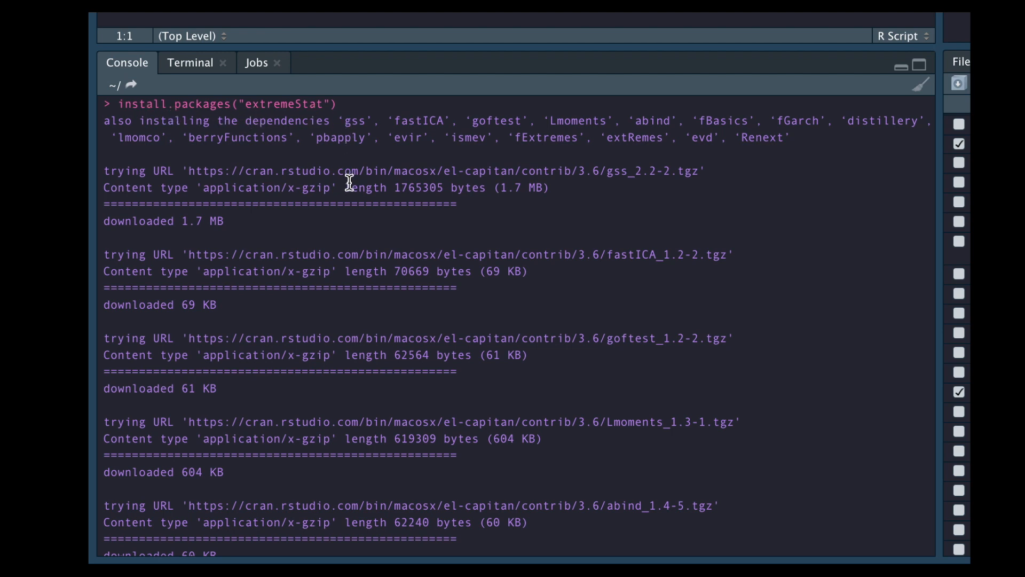
Step: Confirm extremeStat 1.4.0 is loaded, with evd, evir and extRemes installed
scroll("down", 3)
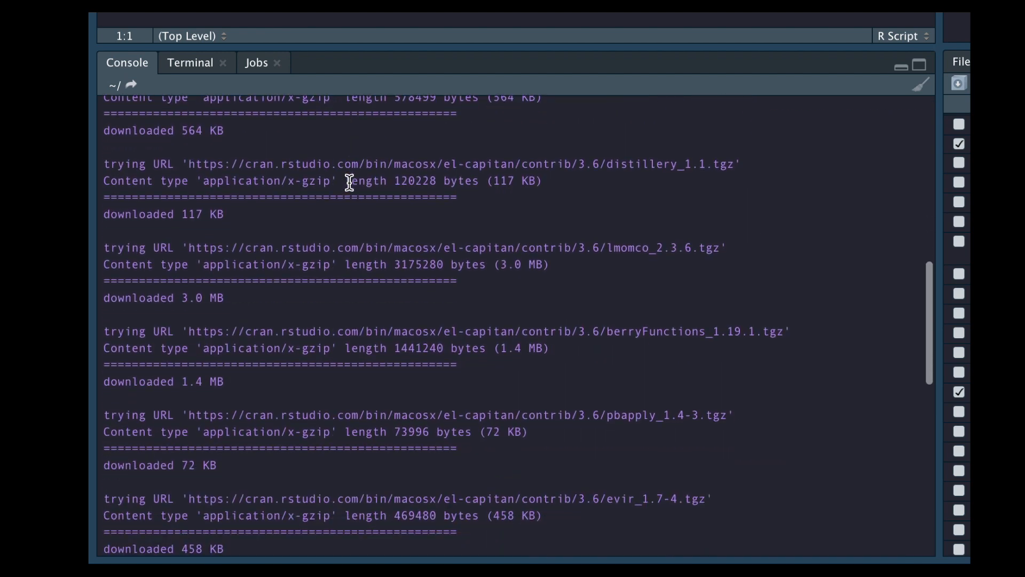
scroll("down", 3)
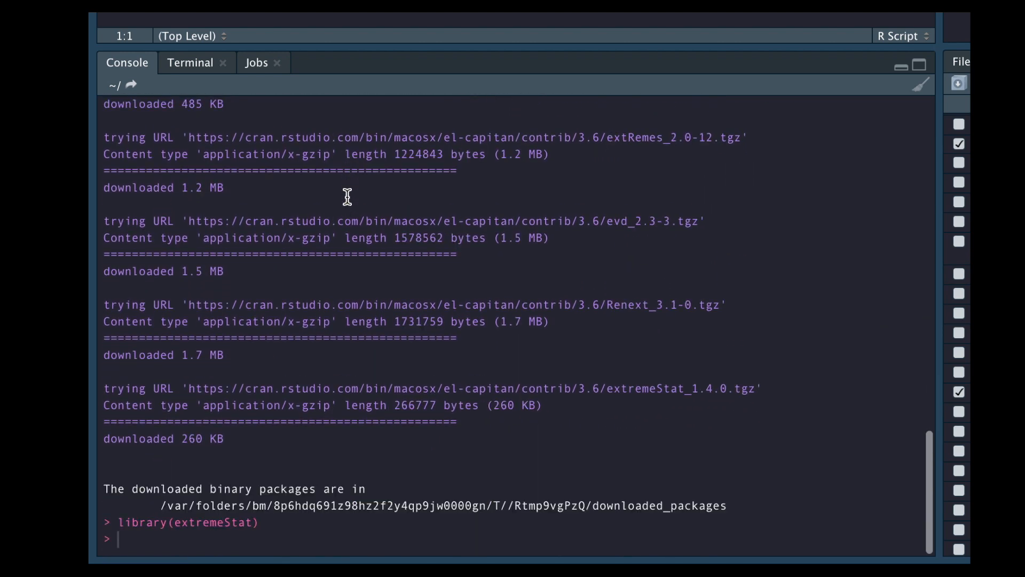
mouse_move(138, 530)
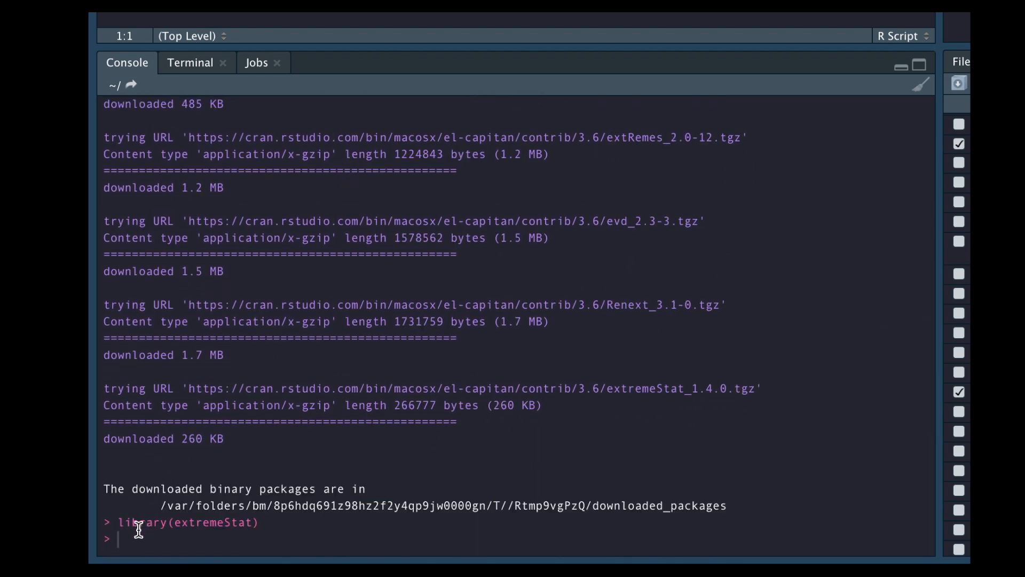
mouse_move(191, 513)
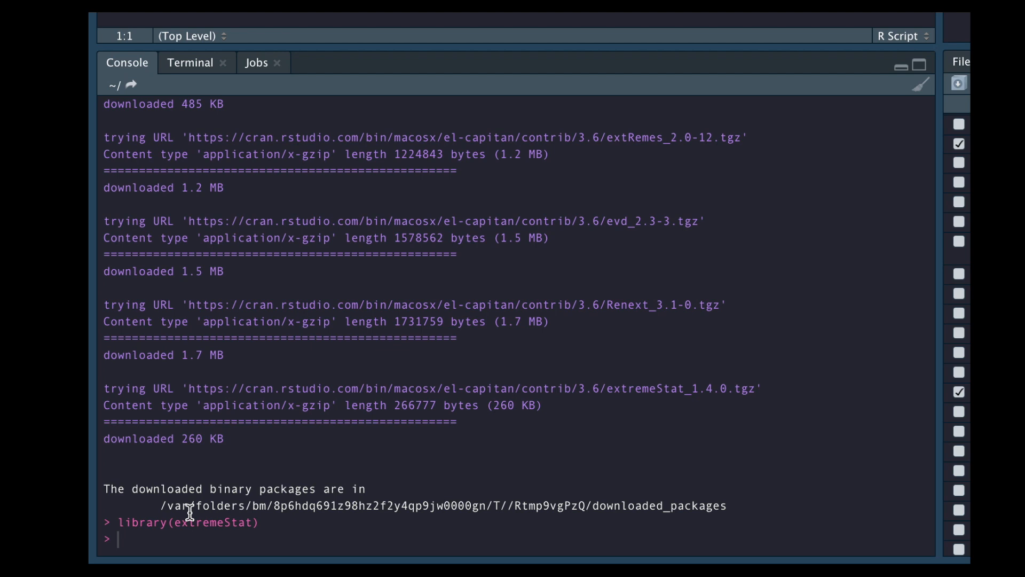
left_click(900, 66)
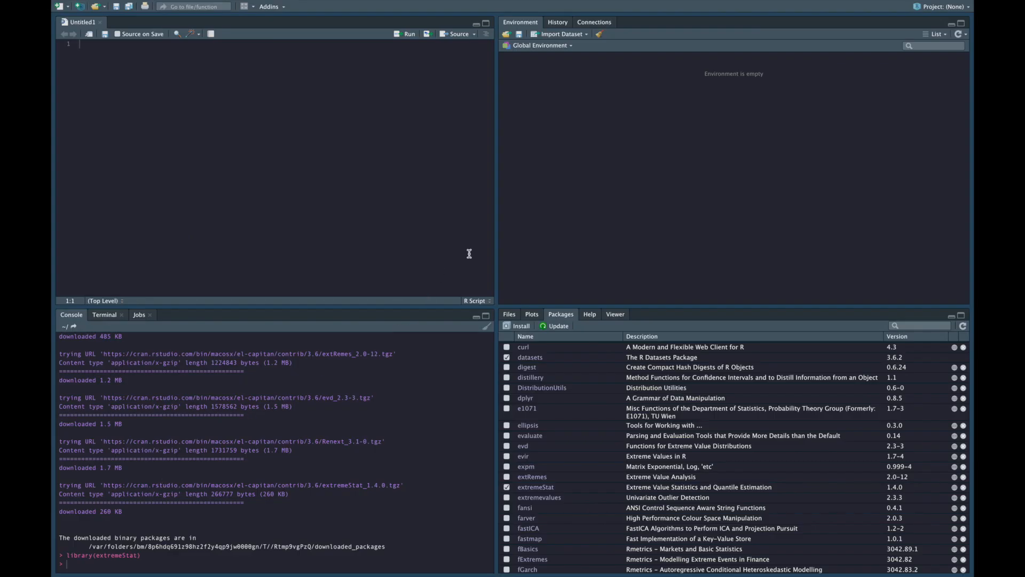
mouse_move(576, 291)
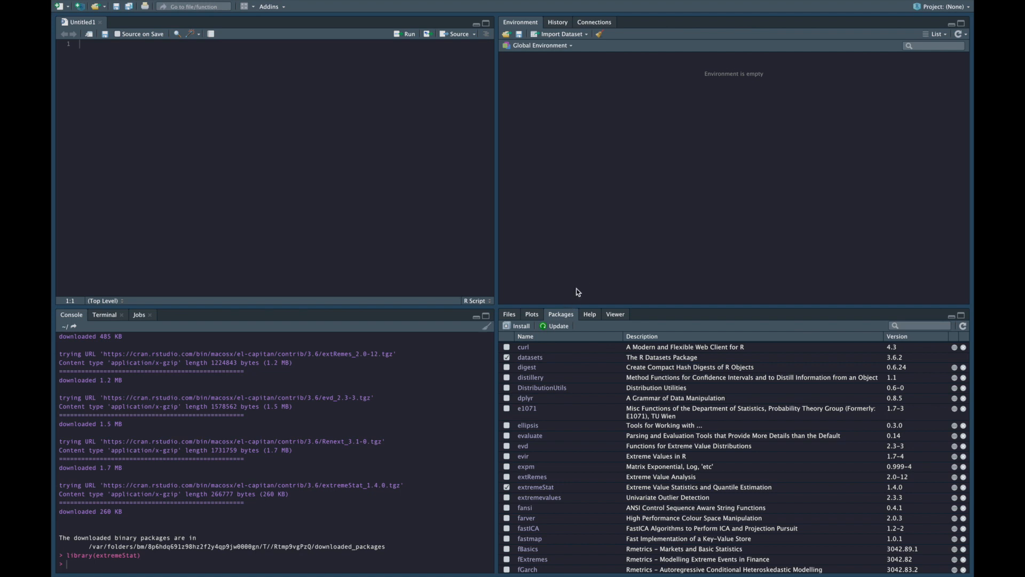
mouse_move(203, 536)
type("?extremeStat")
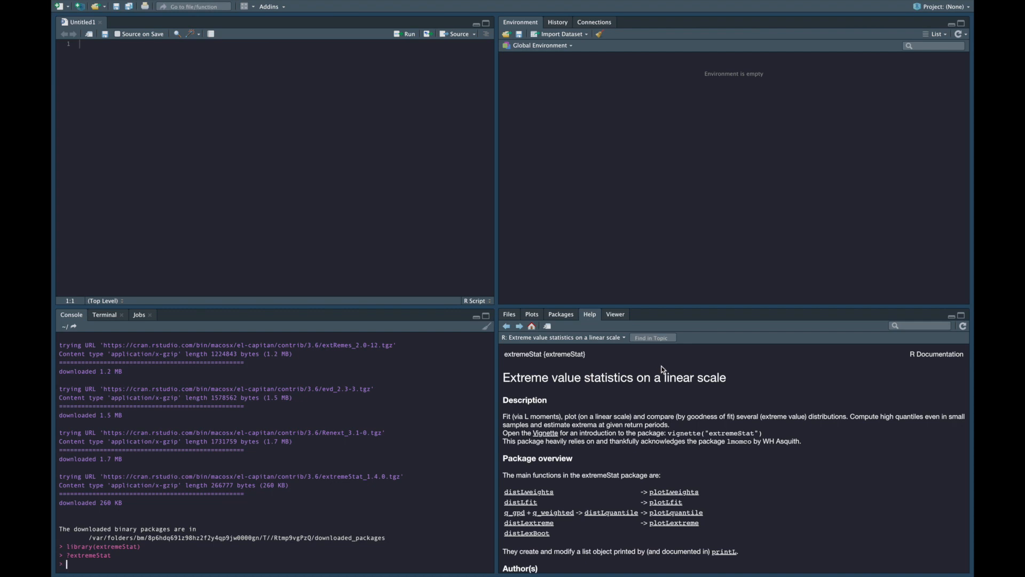
mouse_move(749, 381)
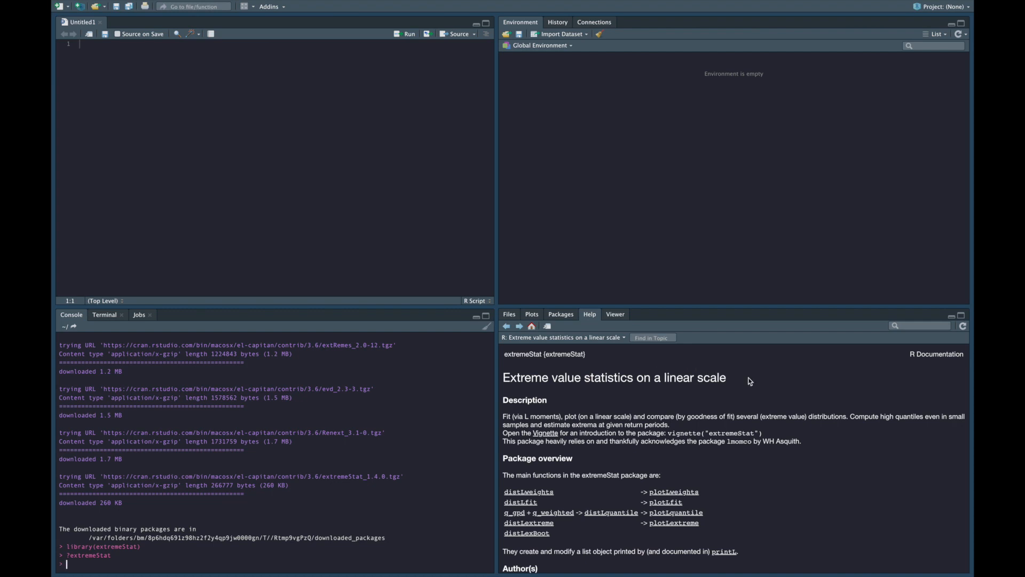
mouse_move(748, 384)
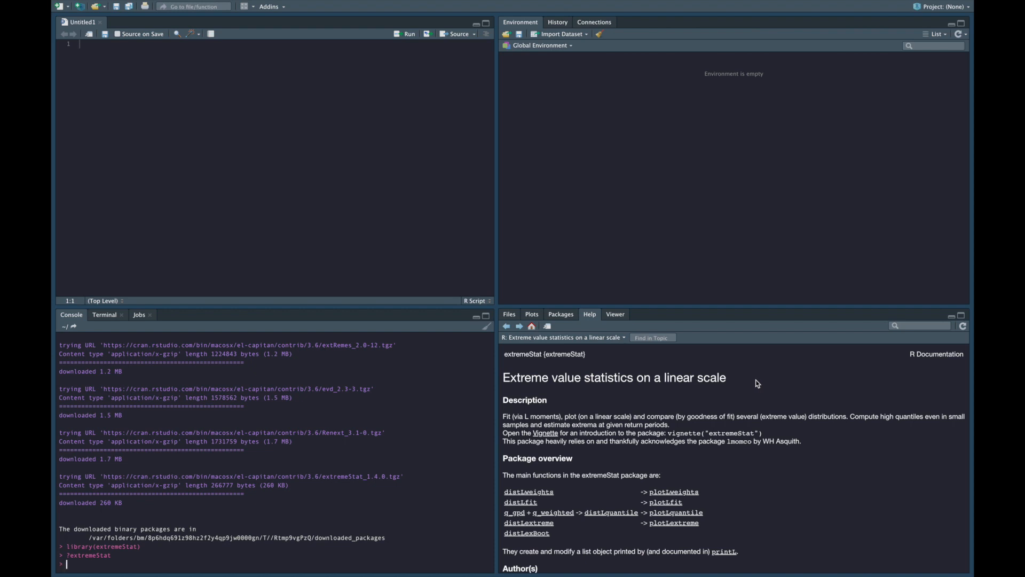
scroll("down", 3)
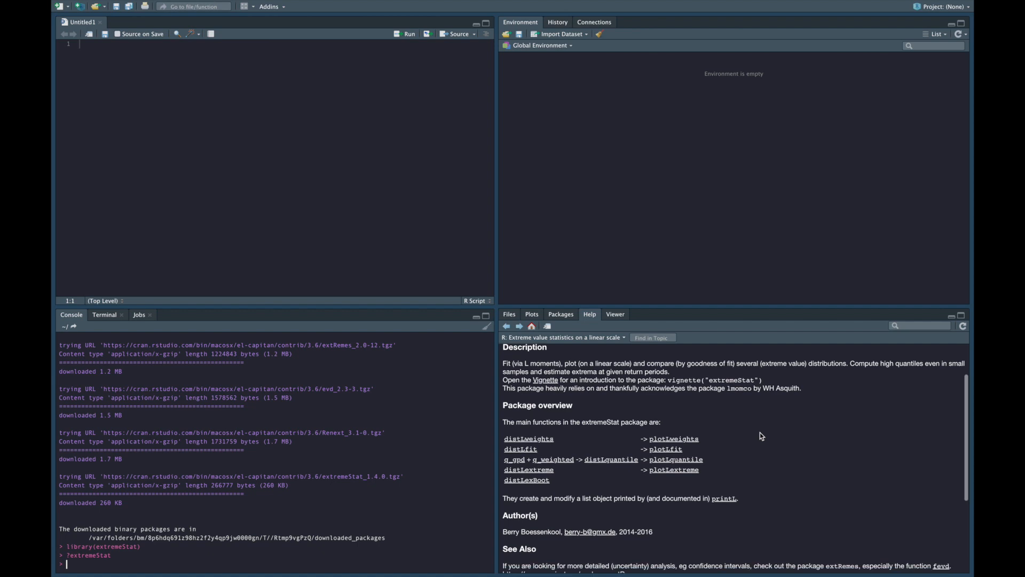
scroll("down", 3)
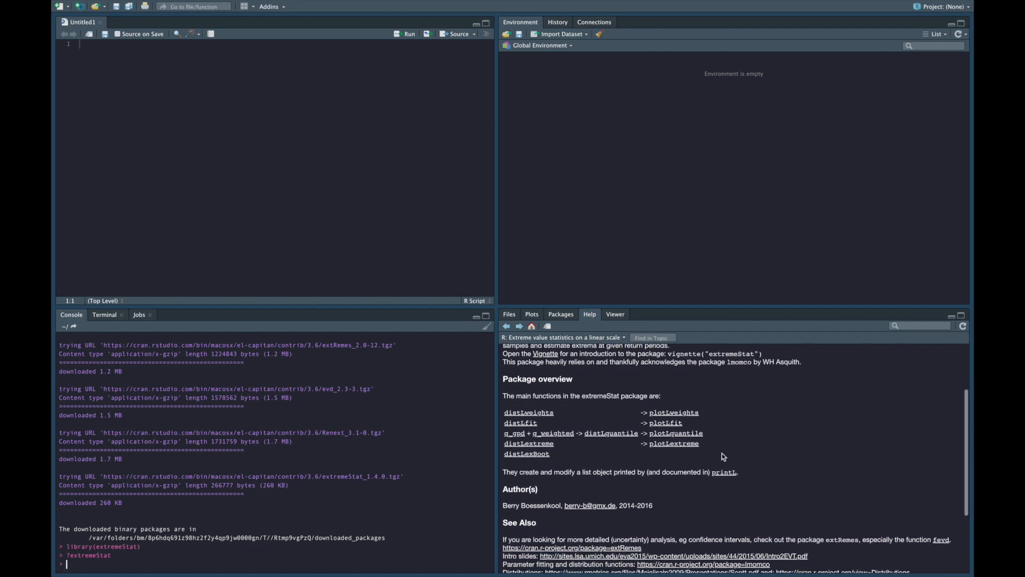
scroll("down", 3)
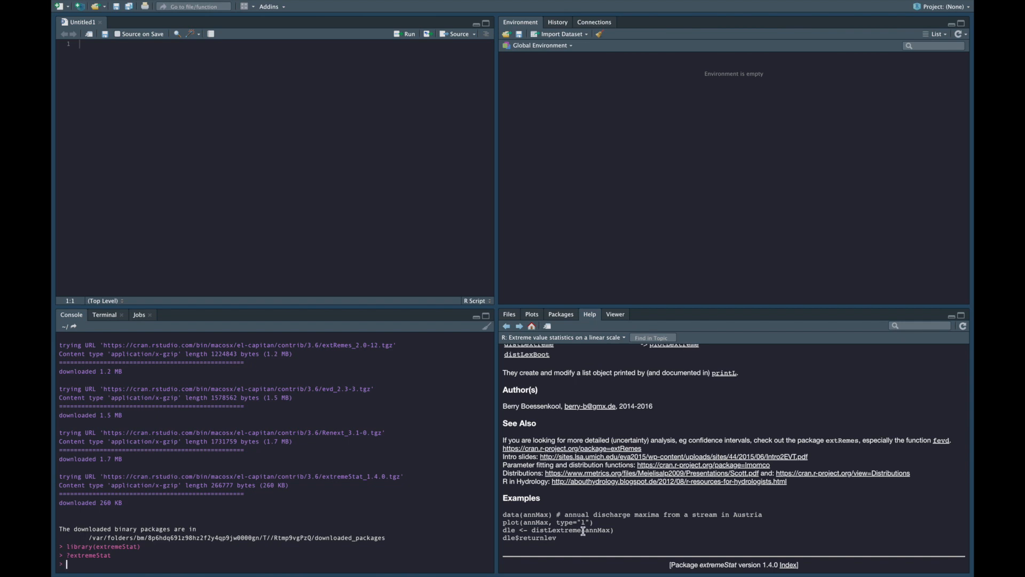
mouse_move(591, 546)
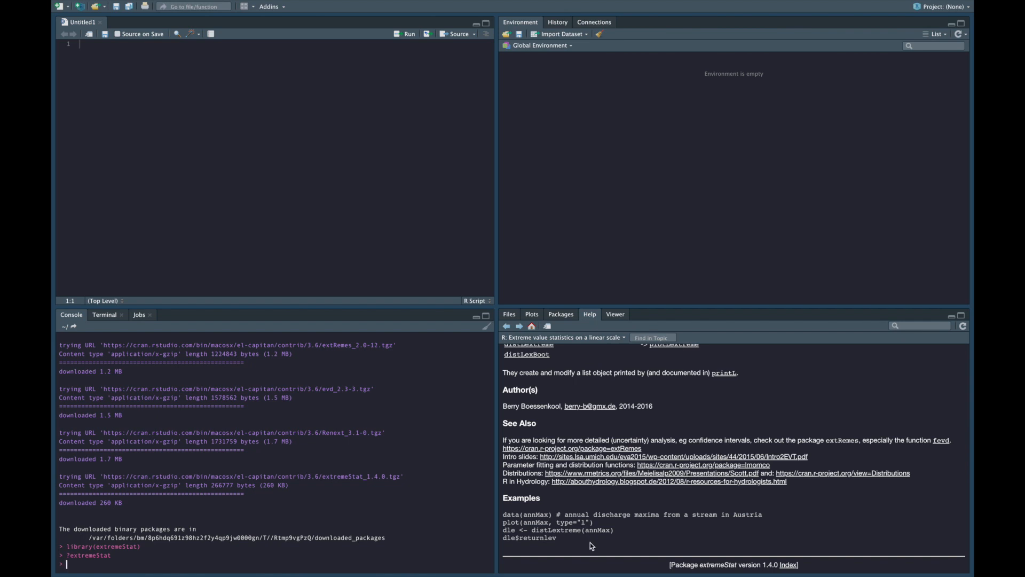
scroll("up", 3)
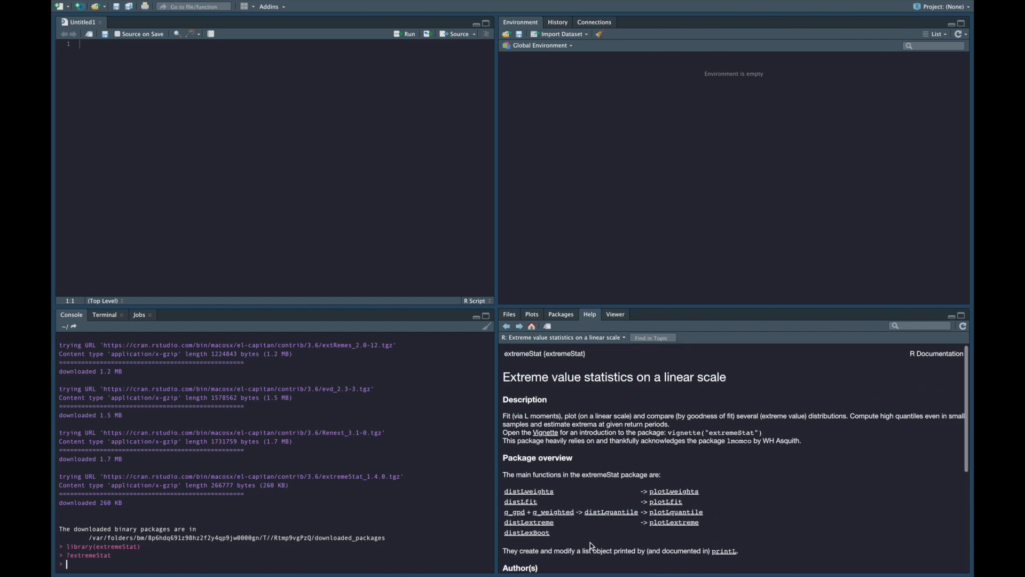
Step: Scroll the installed packages list past the extremeStat entries
left_click(560, 314)
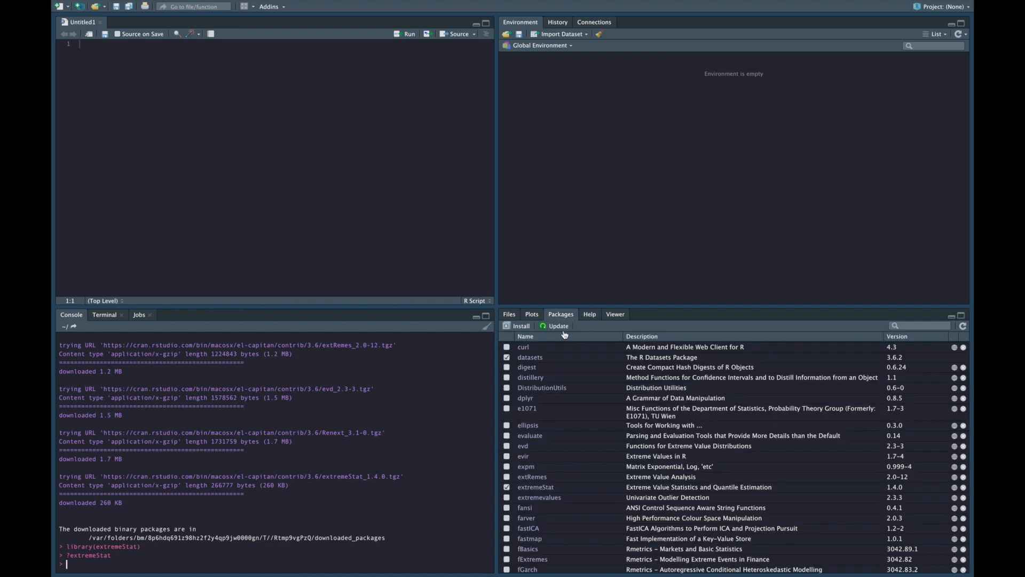
scroll("down", 3)
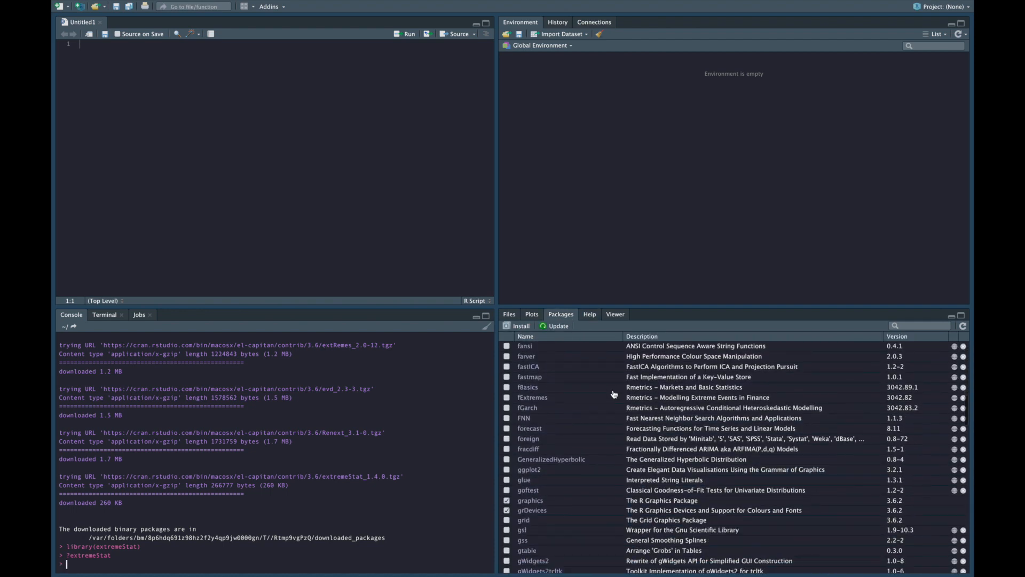
scroll("down", 3)
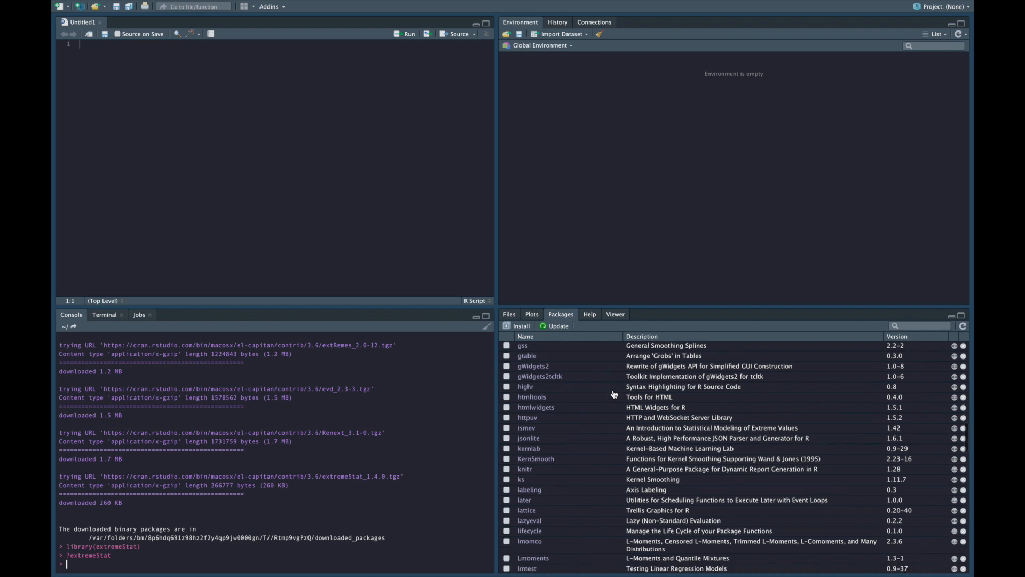
scroll("down", 3)
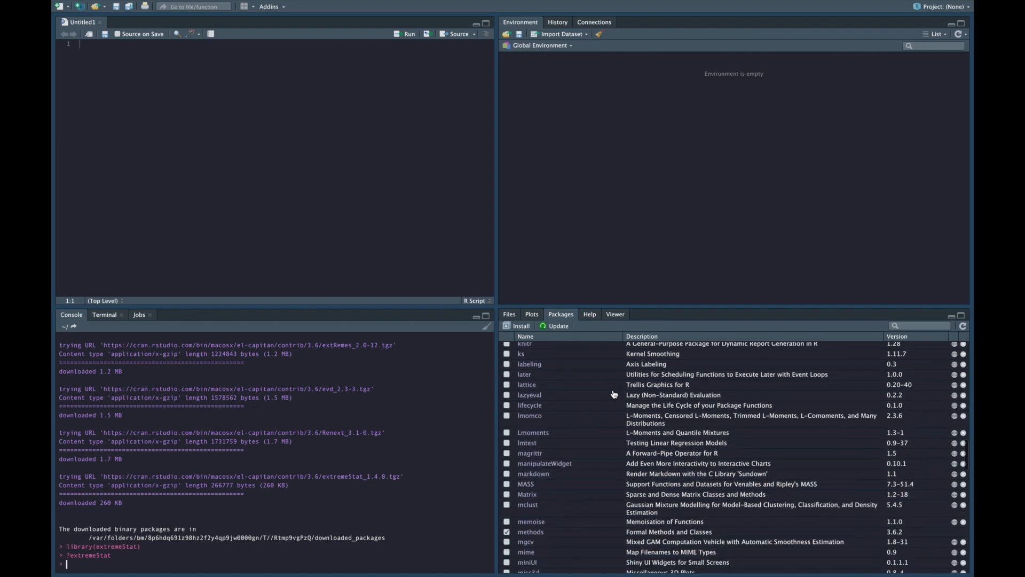